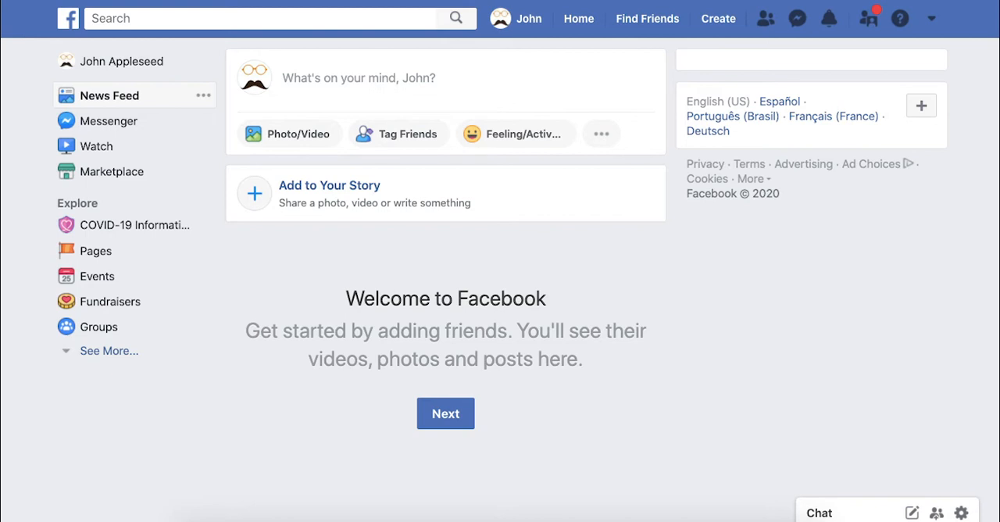
- Search Facebook for the friend and open their profile from the People results
left_click(273, 18)
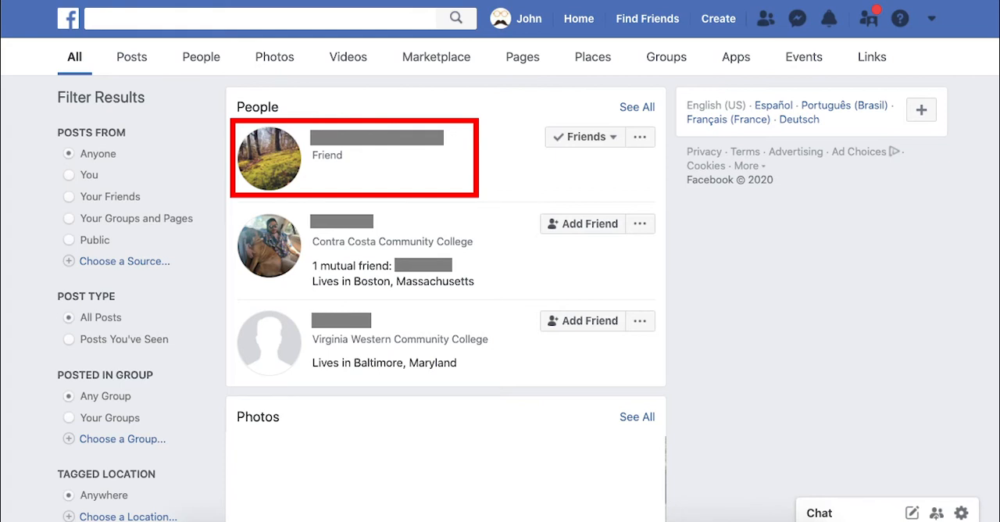
left_click(269, 160)
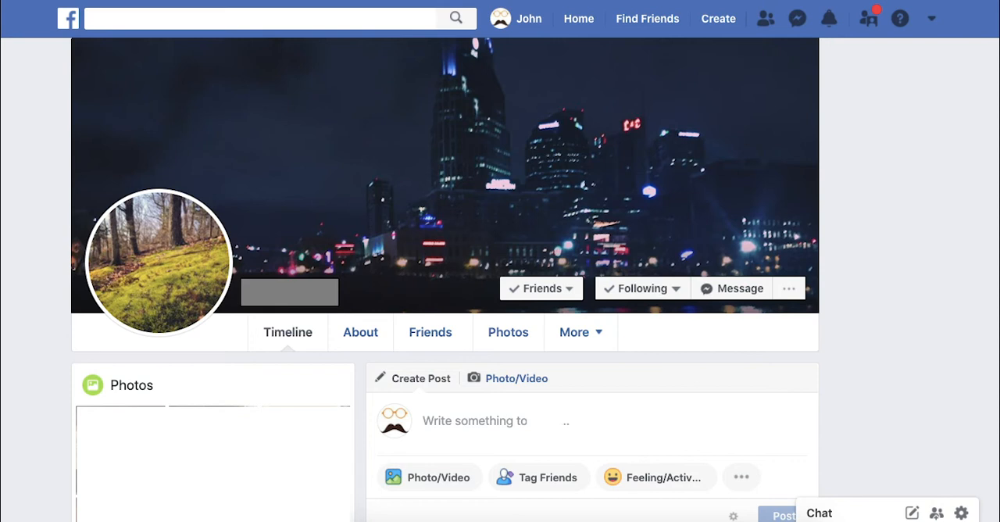
- Choose Unfollow from the Following dropdown so the profile shows Follow while staying friends
left_click(642, 287)
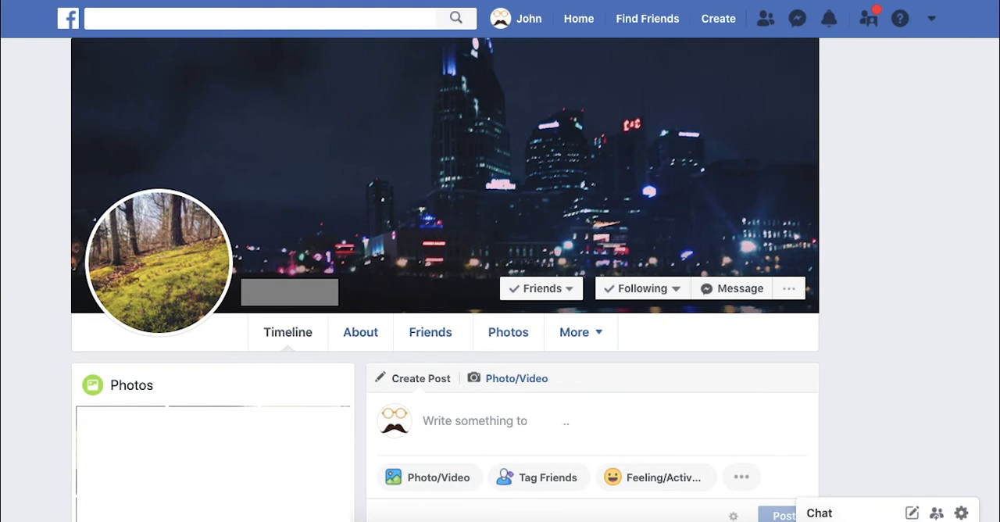
left_click(641, 288)
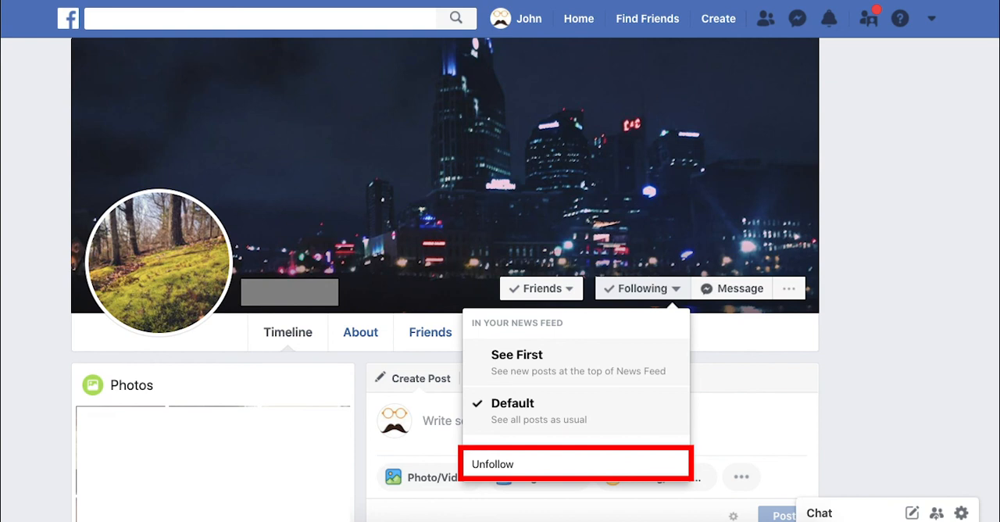
left_click(492, 463)
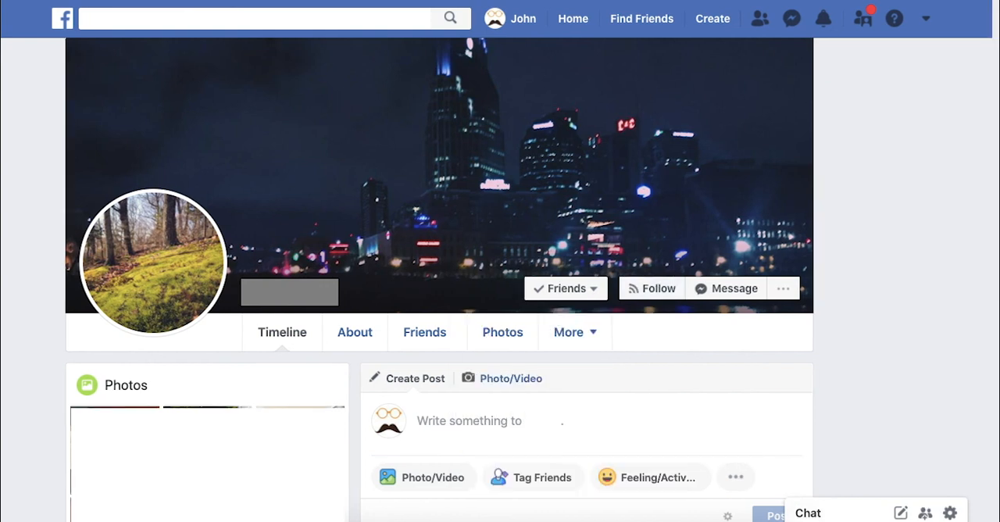